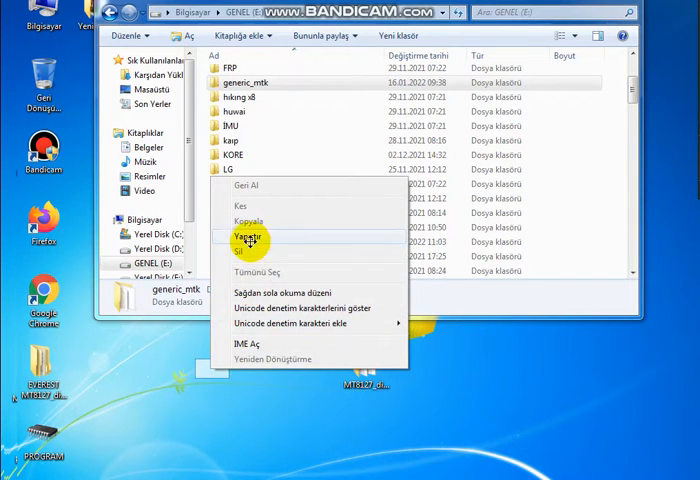
# - Rename the desktop folder to 'MT8127_digiland_DL8006_Android7.0_NRD90M Flastool'
pyautogui.click(250, 237)
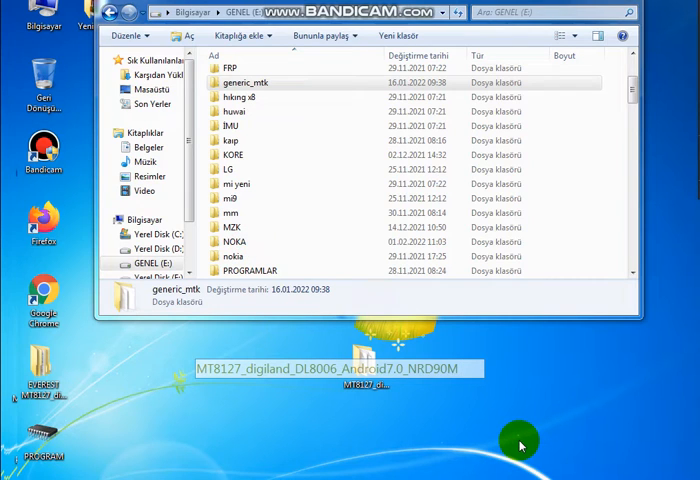
pyautogui.write('Fla')
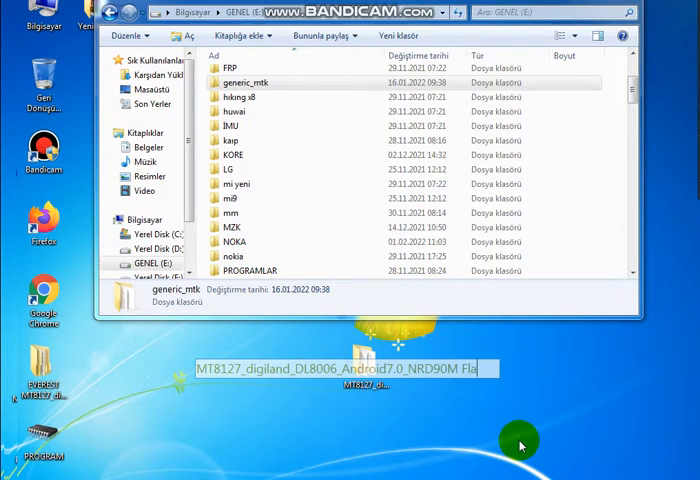
pyautogui.write('tool')
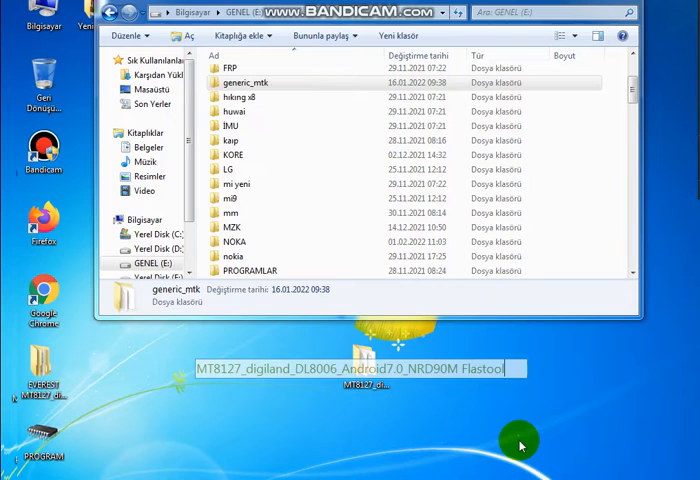
pyautogui.write('rom')
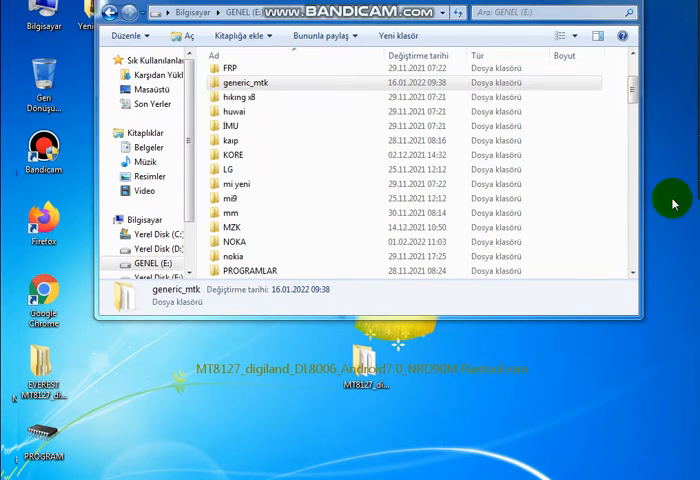
pyautogui.moveTo(673, 203)
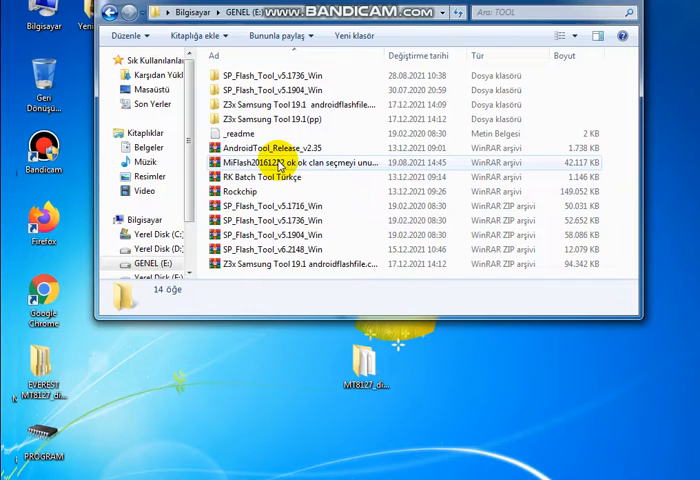
pyautogui.moveTo(296, 192)
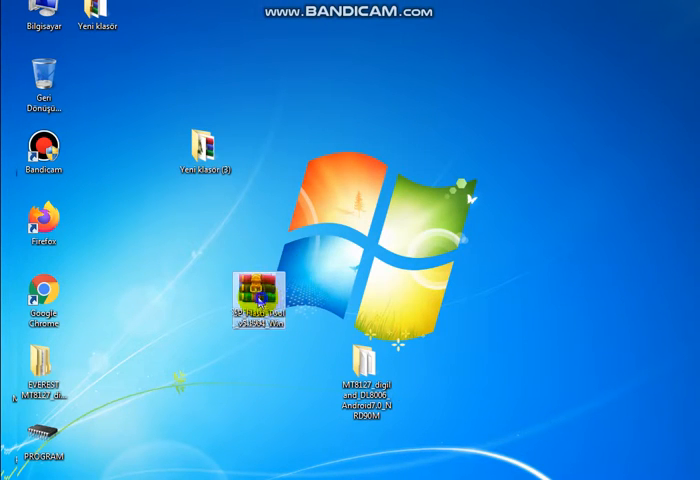
# - Extract SP_Flash_Tool_v5.1904_Win to the desktop and launch flash_tool.exe
pyautogui.doubleClick(255, 285)
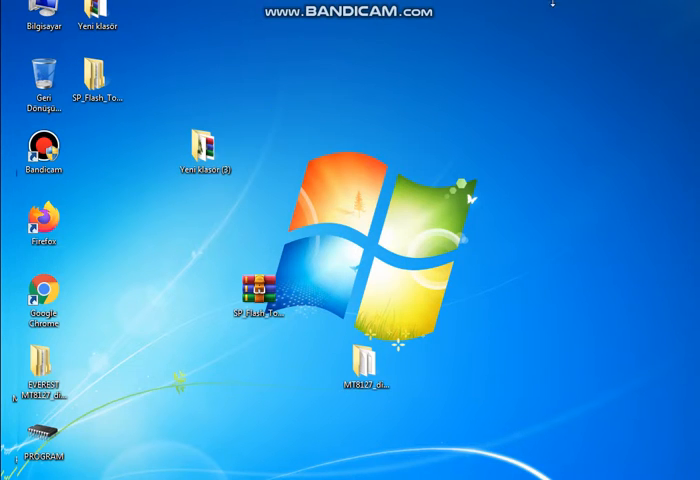
pyautogui.click(513, 252)
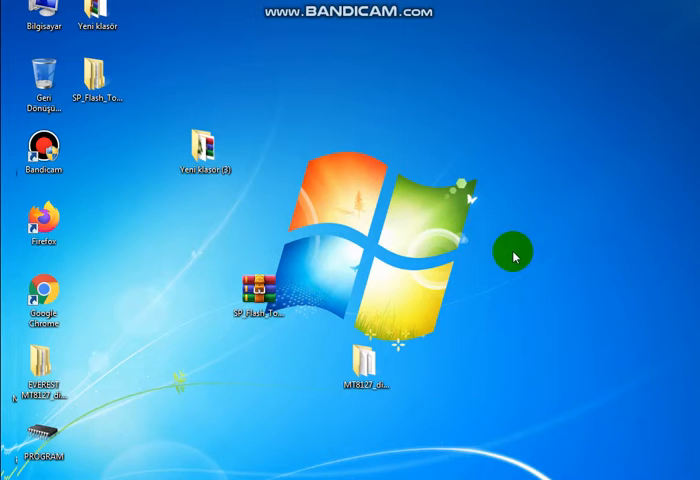
pyautogui.moveTo(288, 197)
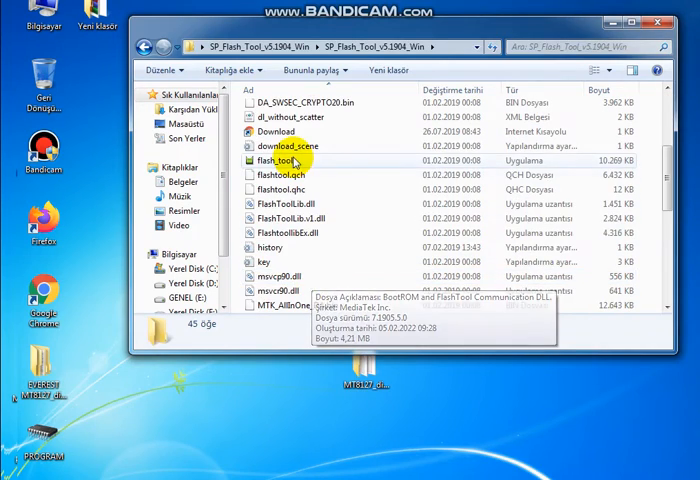
pyautogui.doubleClick(275, 161)
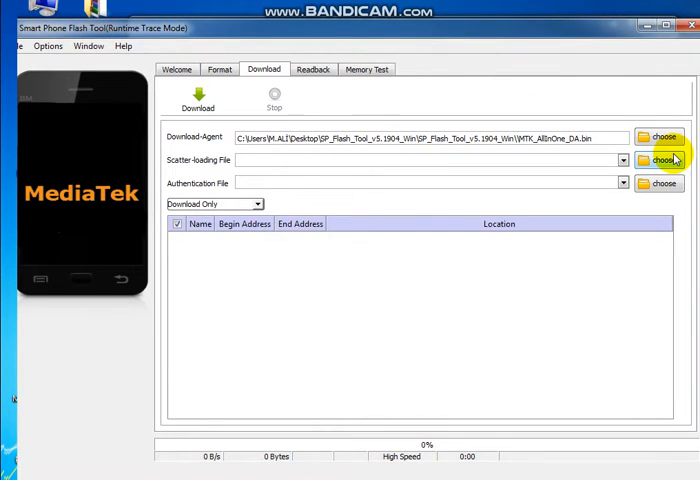
# - Load MT8127_Android_scatter_emmc from the desktop MT8127 firmware folder as the scatter file
pyautogui.click(660, 160)
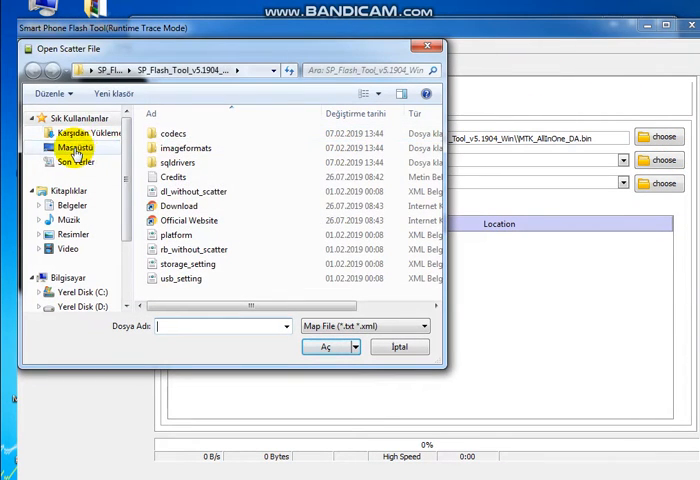
pyautogui.click(73, 147)
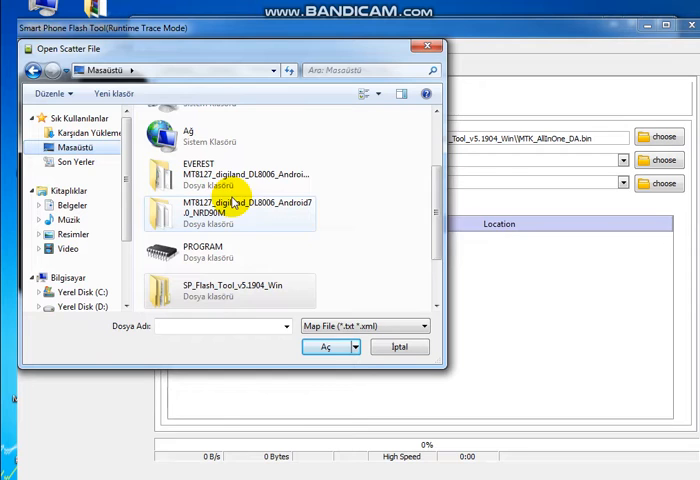
pyautogui.doubleClick(230, 209)
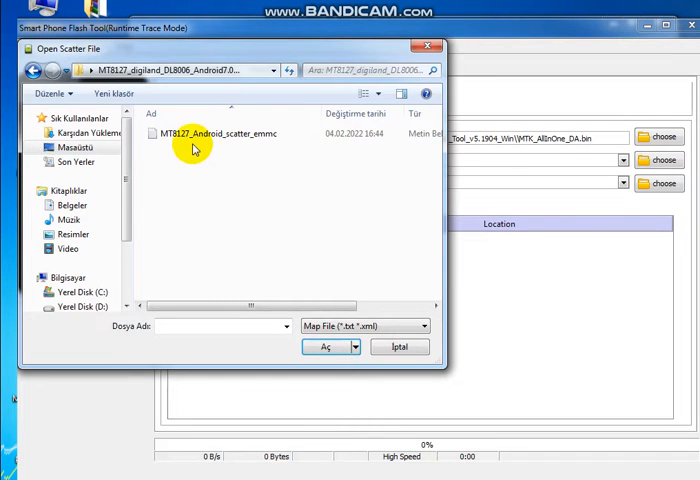
pyautogui.click(230, 133)
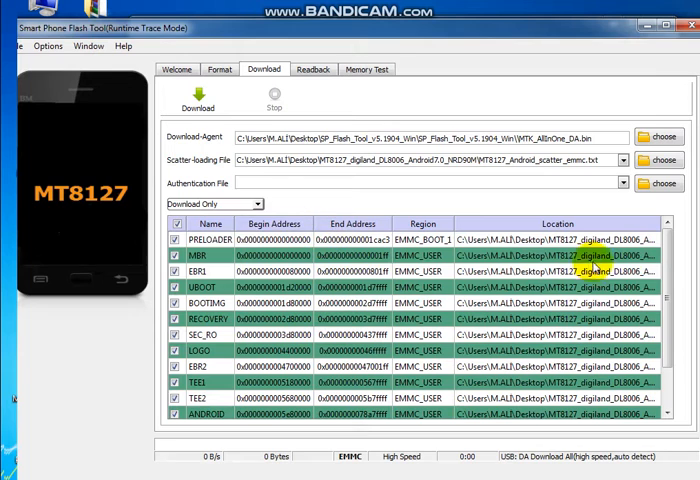
pyautogui.scroll(-3)
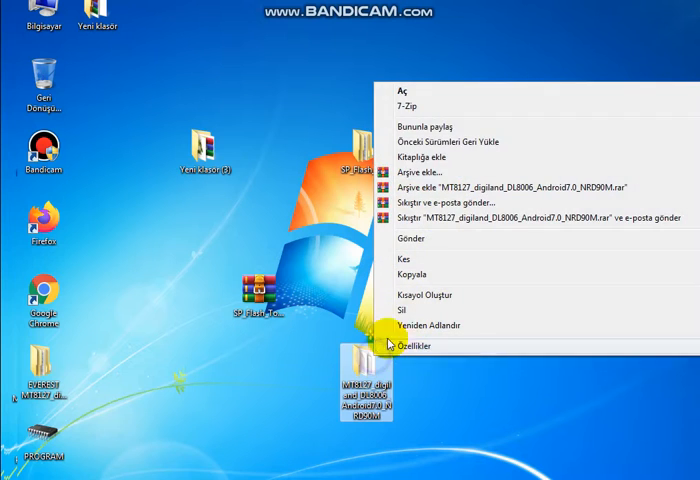
pyautogui.click(424, 345)
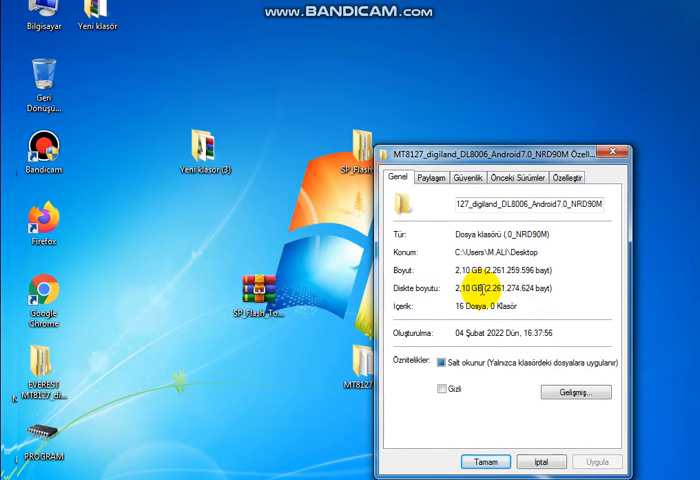
pyautogui.click(480, 459)
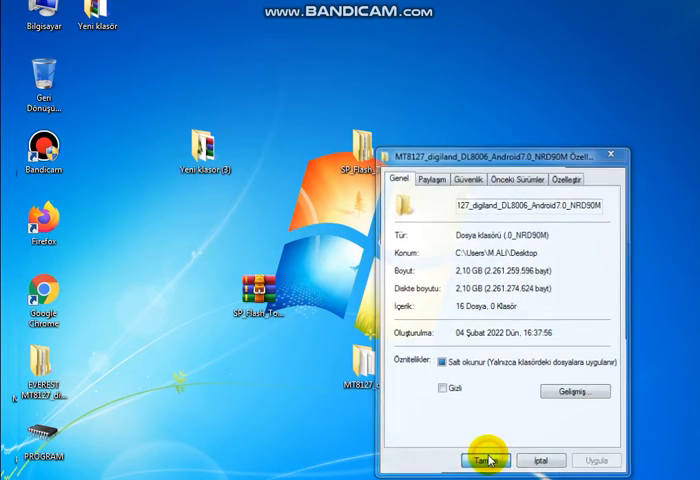